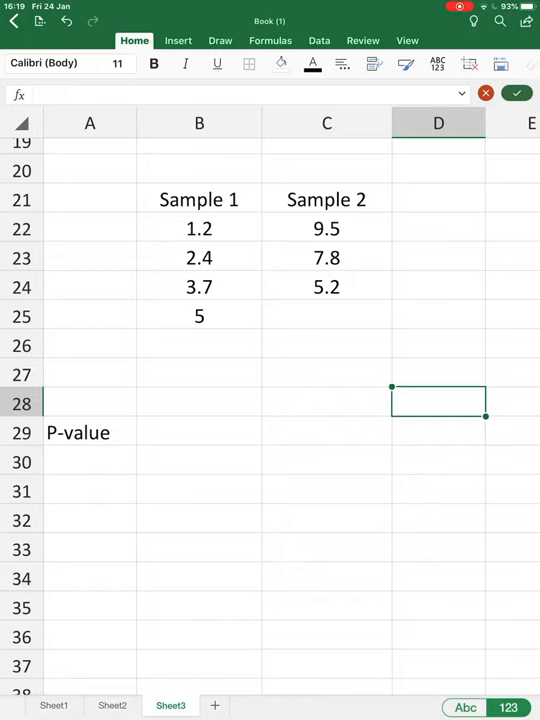
Start a formula with an equals sign in cell B29 beside the P-value label.
{"action": "left_click", "coordinate": [200, 432]}
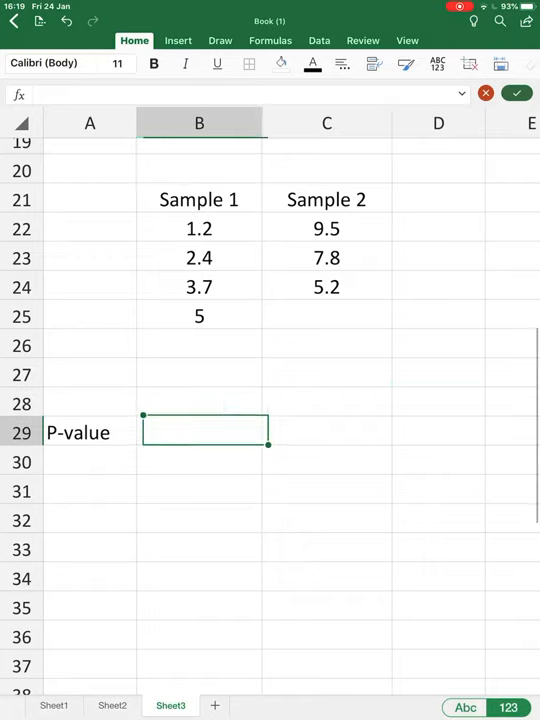
{"action": "left_click", "coordinate": [200, 432]}
{"action": "type", "text": "="}
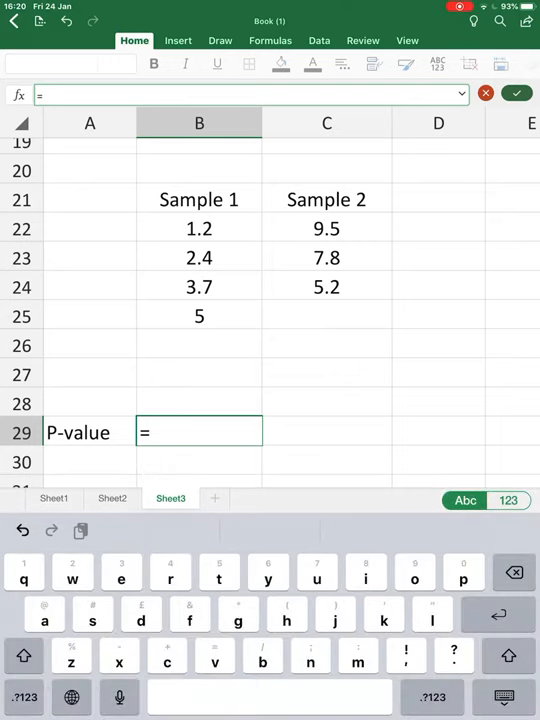
Enter T.TEST via autocomplete from 't.tes' with Sample 1 range B22:B25 as array1.
{"action": "type", "text": "t"}
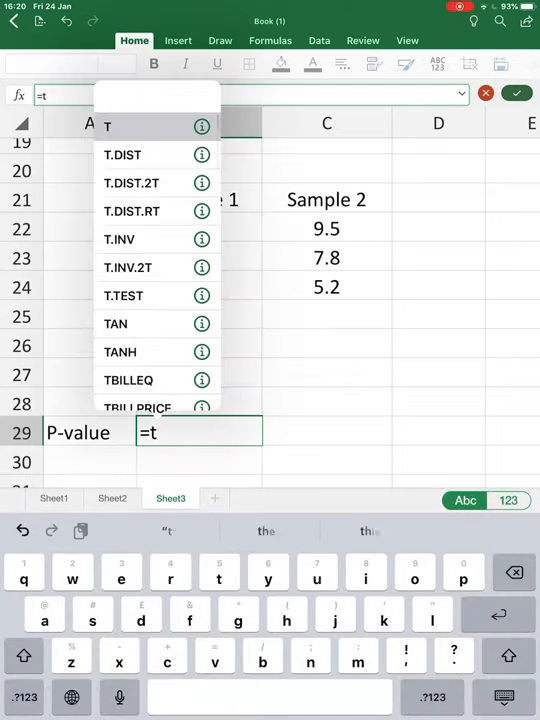
{"action": "type", "text": ".tes"}
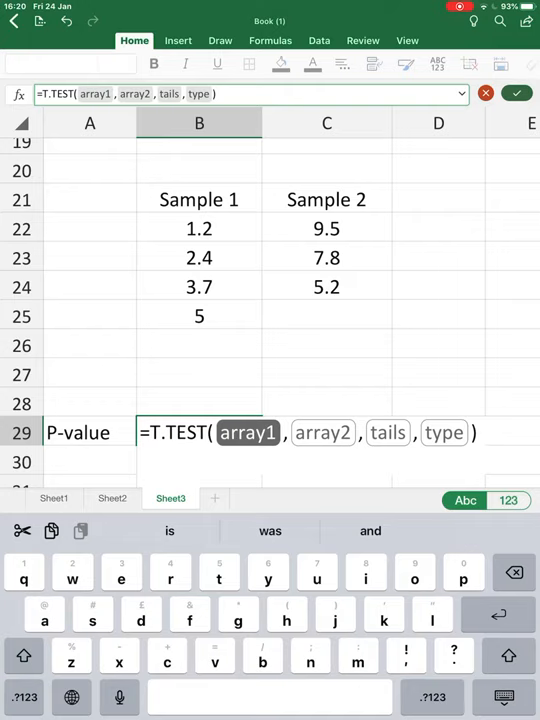
{"action": "left_click", "coordinate": [200, 228]}
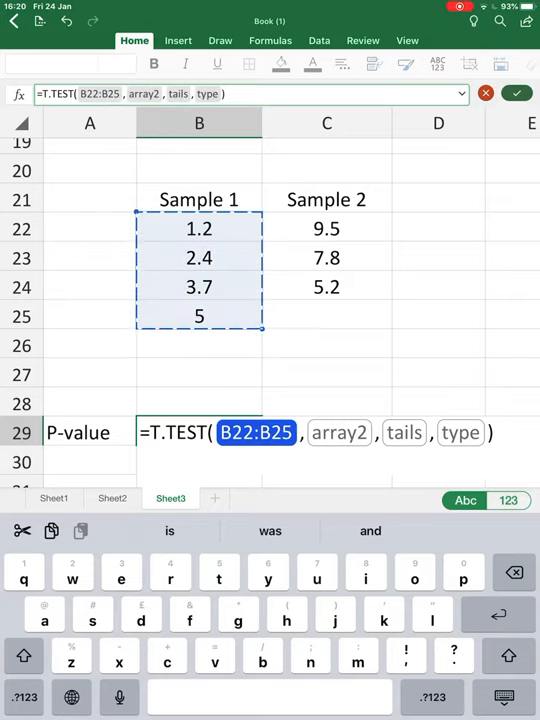
Add Sample 2 range C22:C24 as array2, tails 2 and type 3 to the T.TEST formula.
{"action": "left_click", "coordinate": [340, 432]}
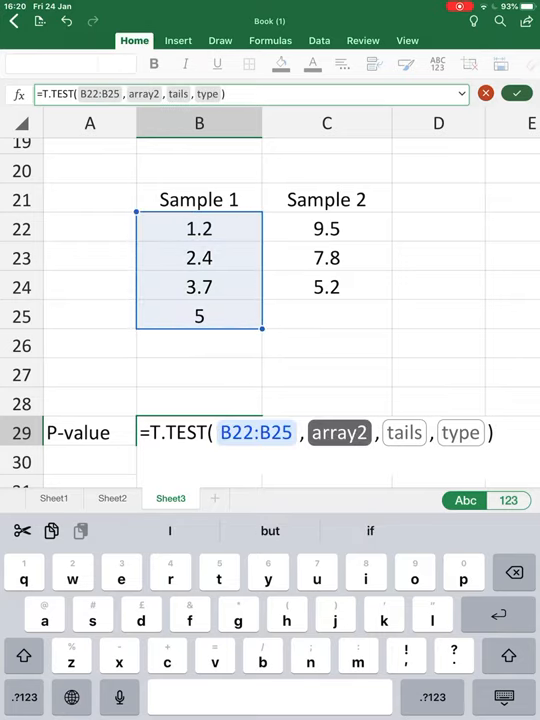
{"action": "left_click_drag", "start_coordinate": [328, 228], "coordinate": [328, 288]}
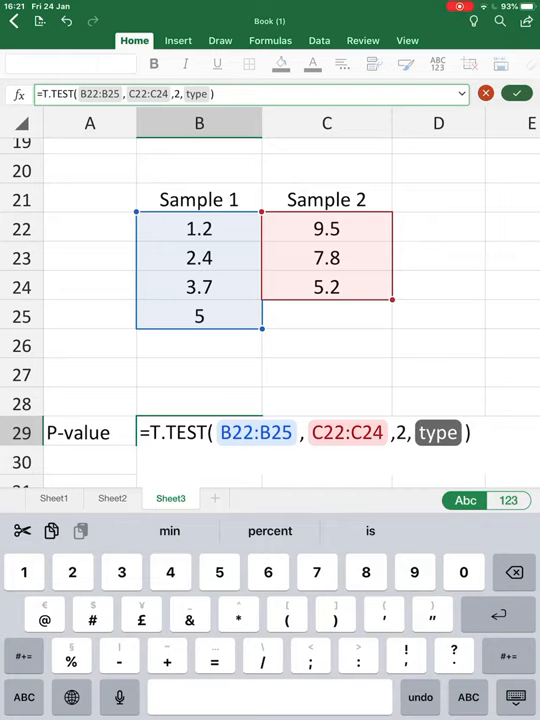
{"action": "type", "text": "3)"}
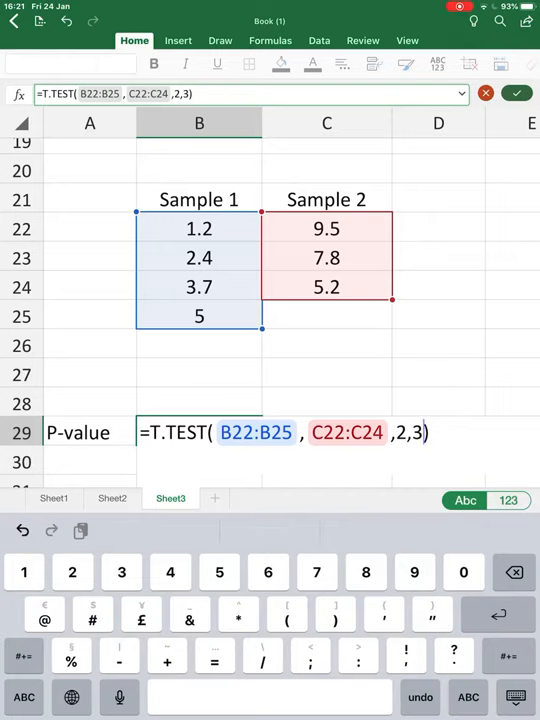